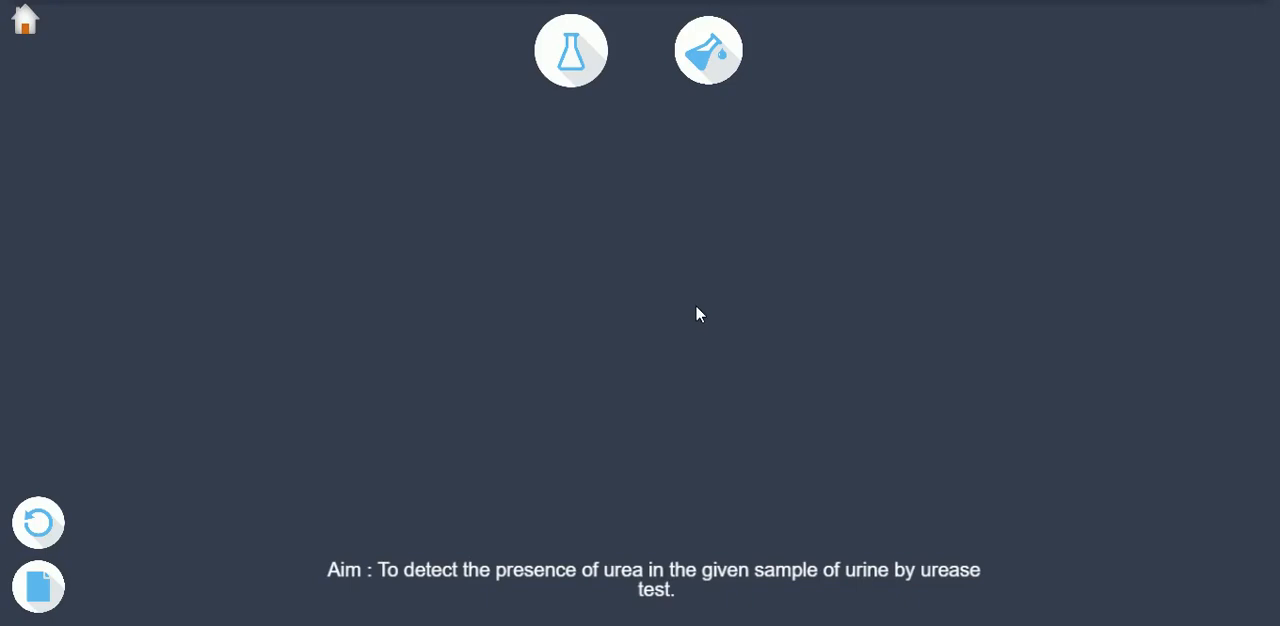
mouse_move(680, 292)
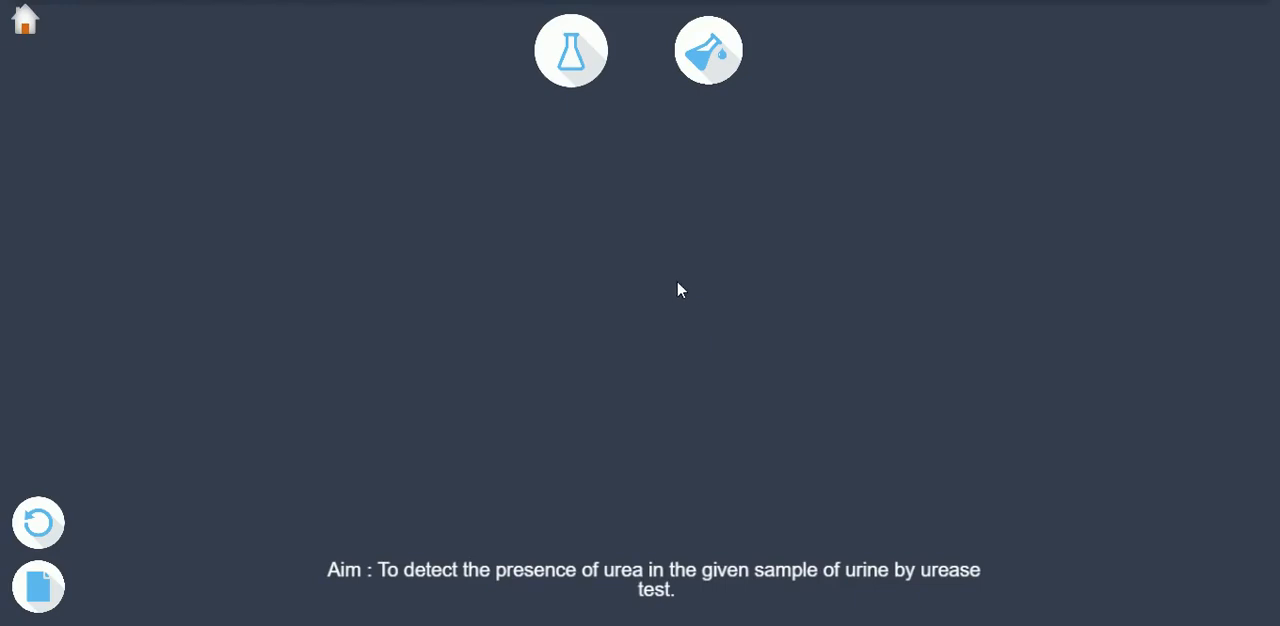
Start the urease procedure, bring the test tube forward and pour 2 mL of urine into it.
left_click(572, 50)
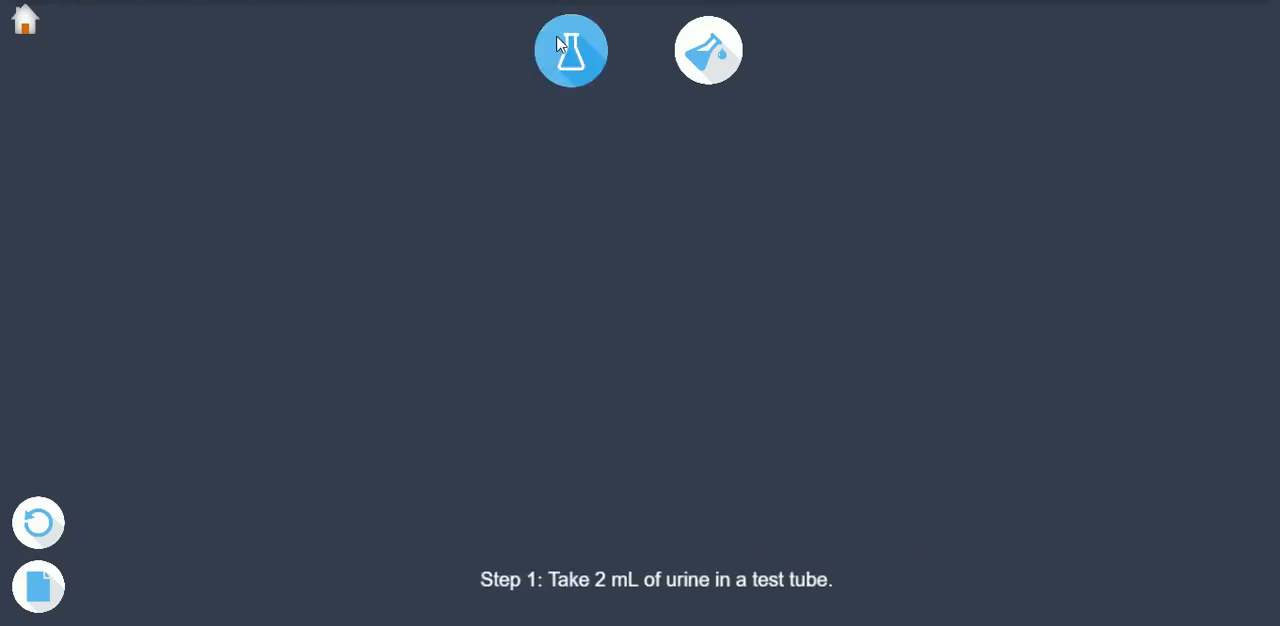
left_click(572, 50)
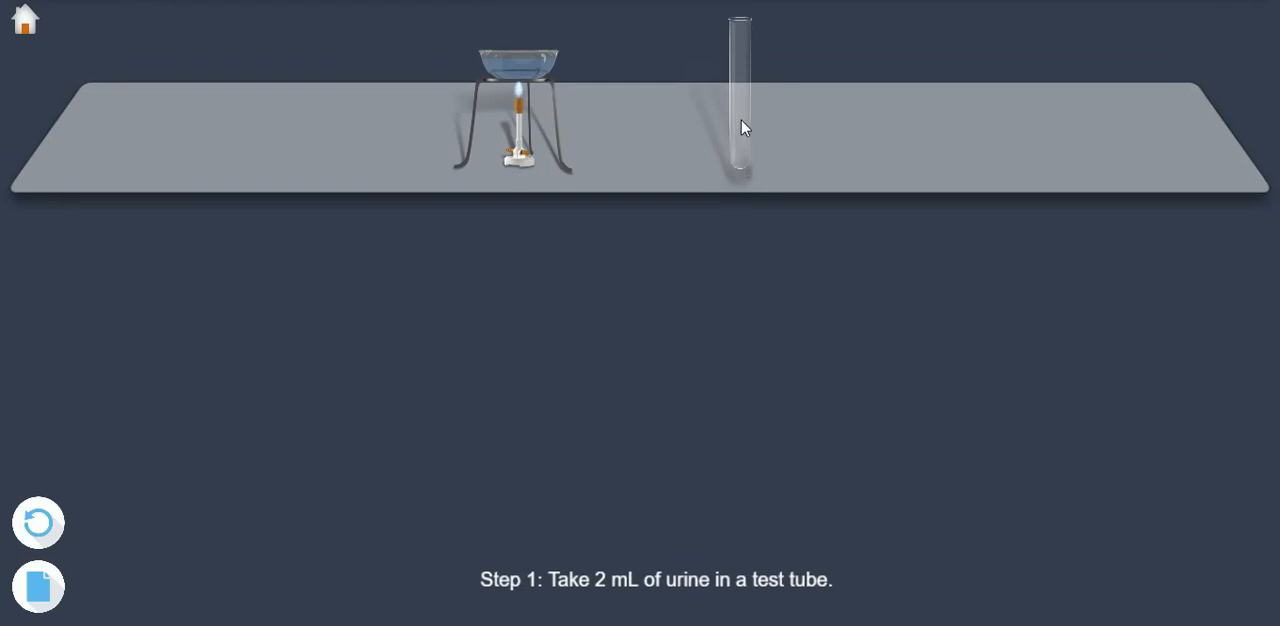
left_click(738, 100)
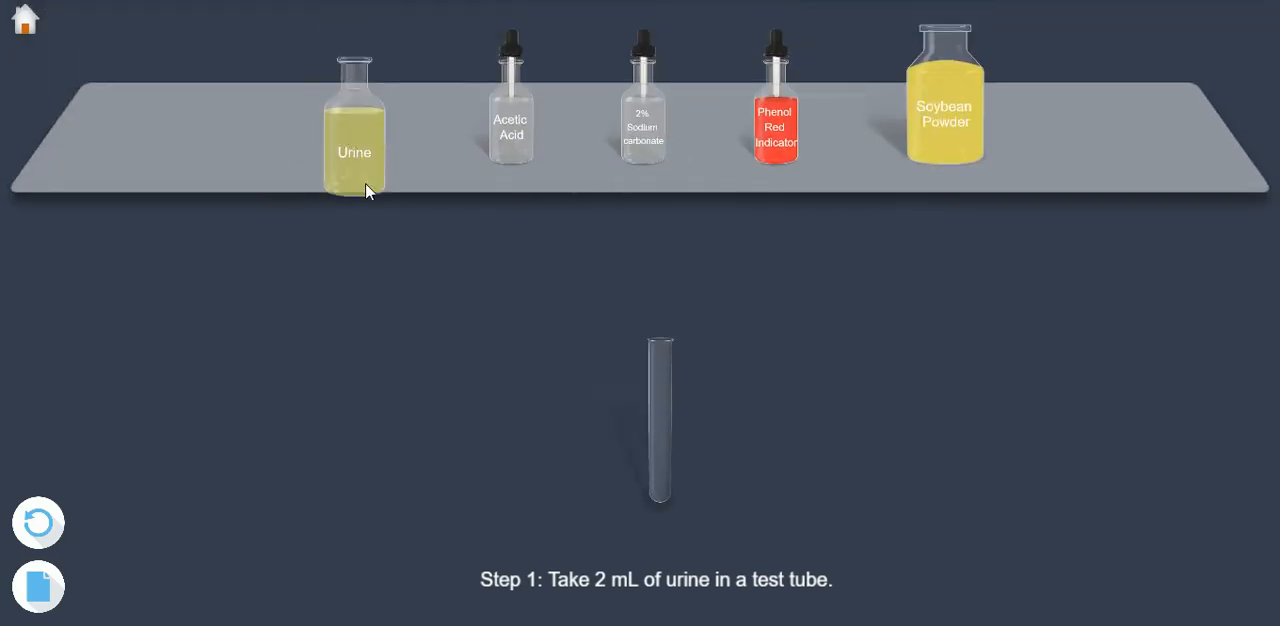
left_click(352, 120)
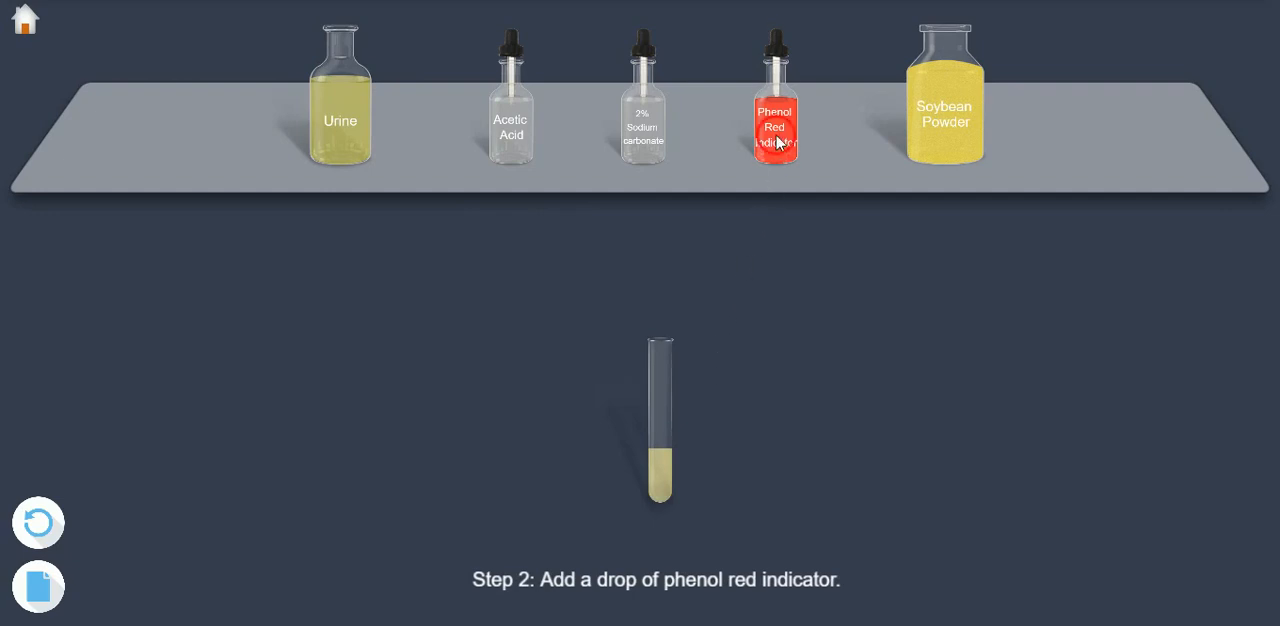
Add one drop of phenol red indicator to the urine in the test tube.
left_click(776, 126)
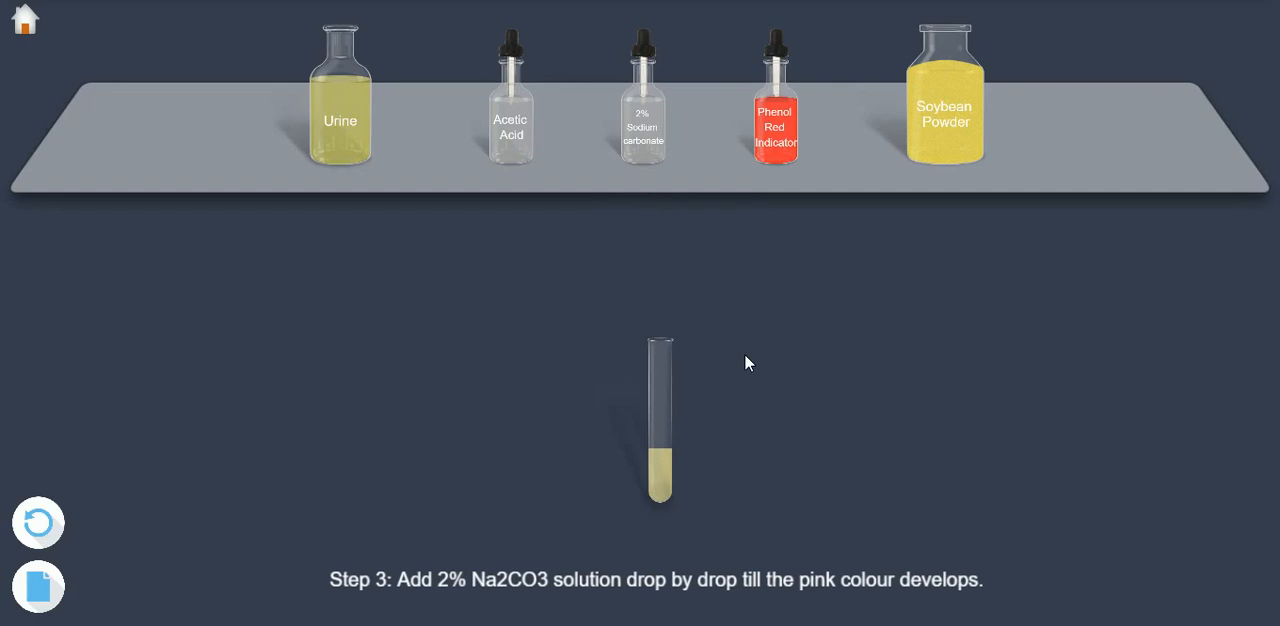
mouse_move(644, 132)
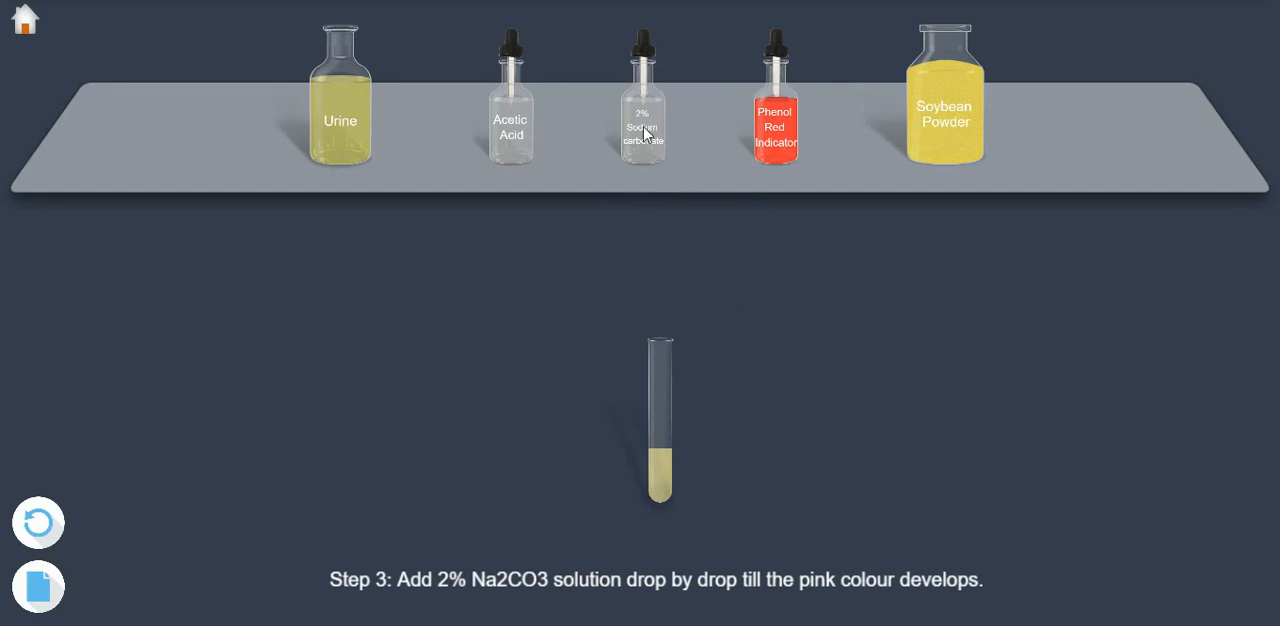
Add 2% sodium carbonate dropwise until the urine turns pink.
left_click(642, 120)
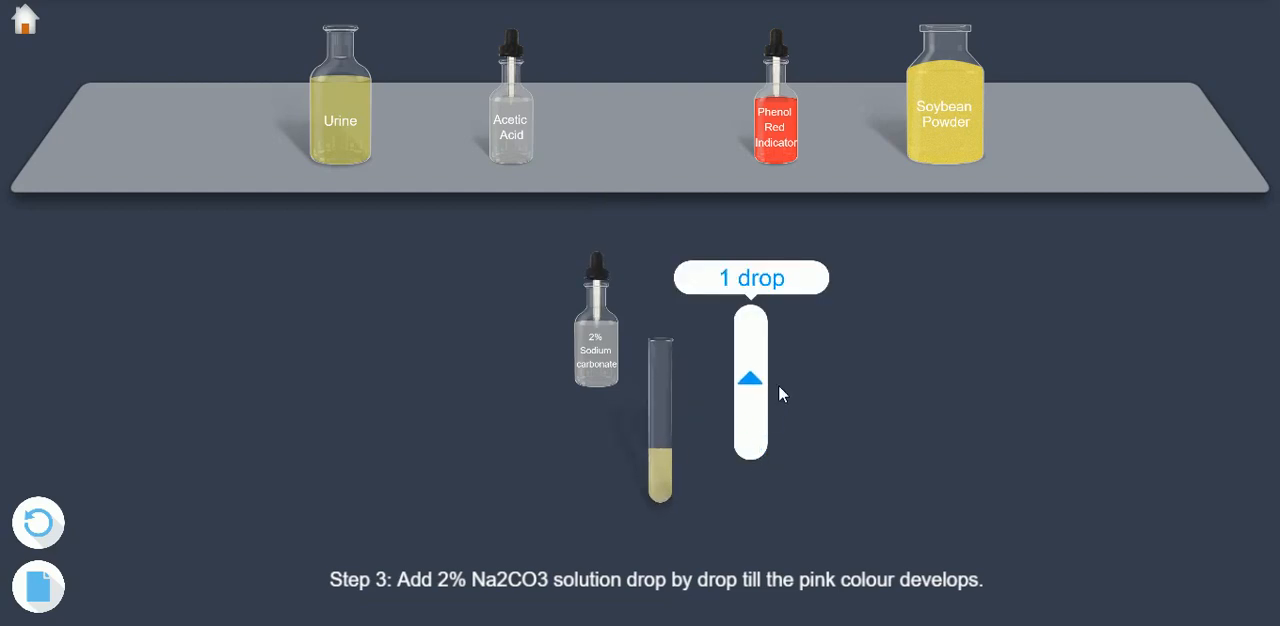
left_click(750, 380)
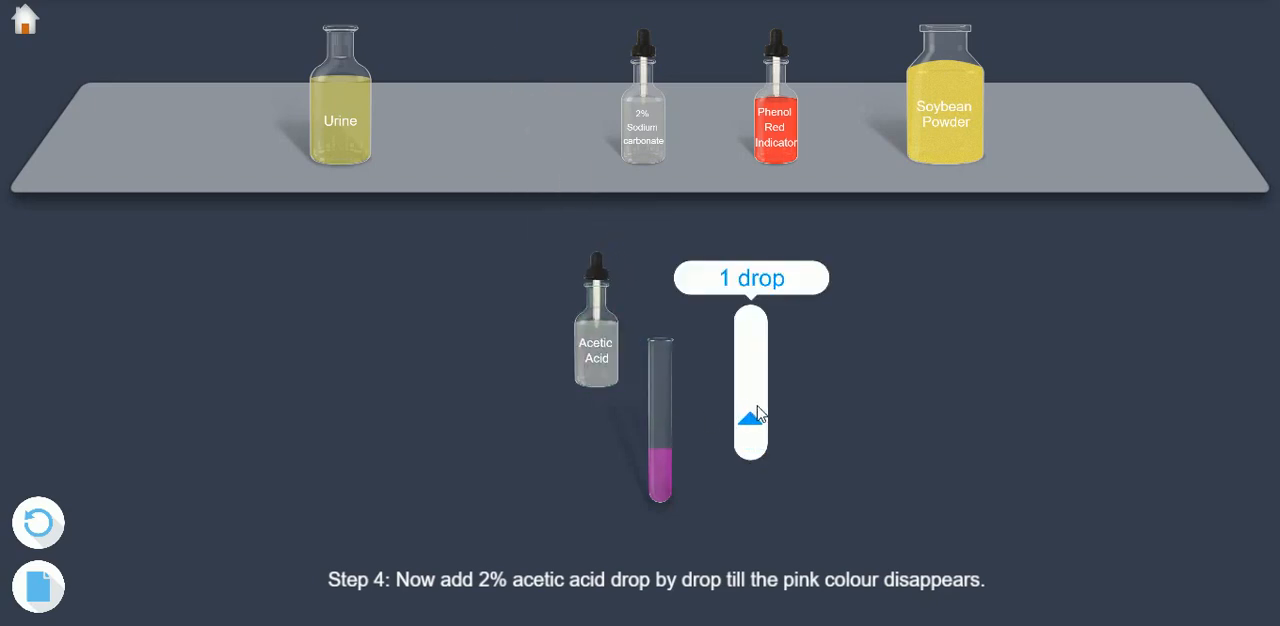
Add 2% acetic acid dropwise until the pink colour disappears.
left_click(750, 418)
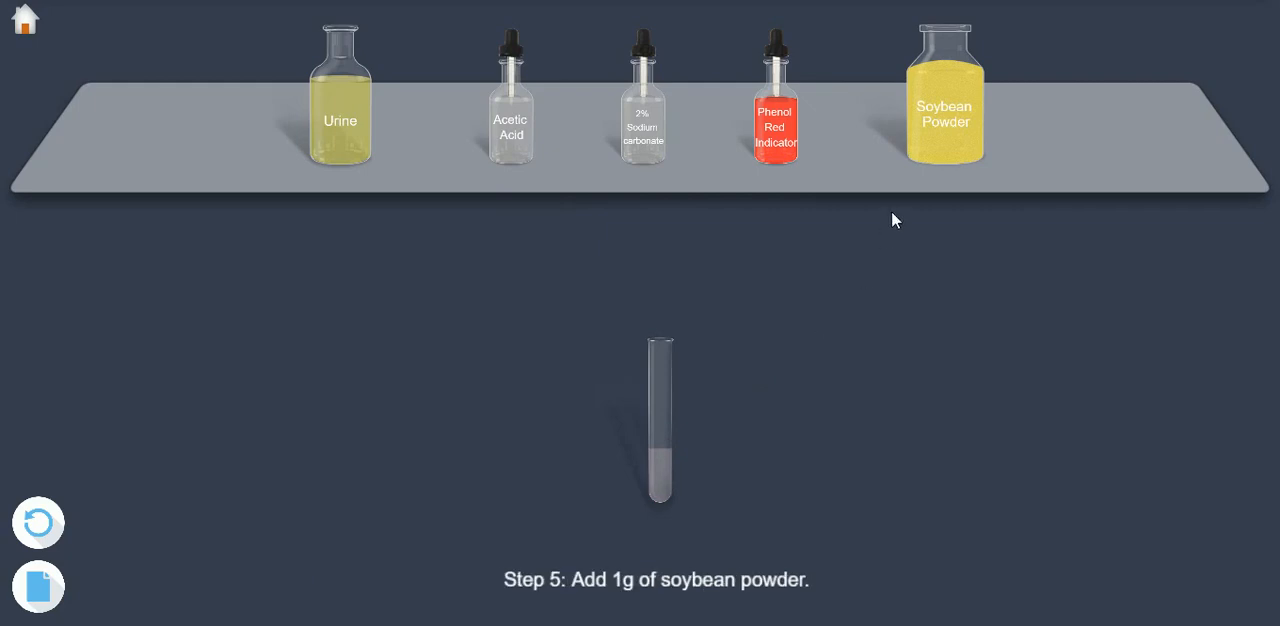
Add 1 g of soybean powder to the test tube.
left_click_drag(944, 100, 758, 250)
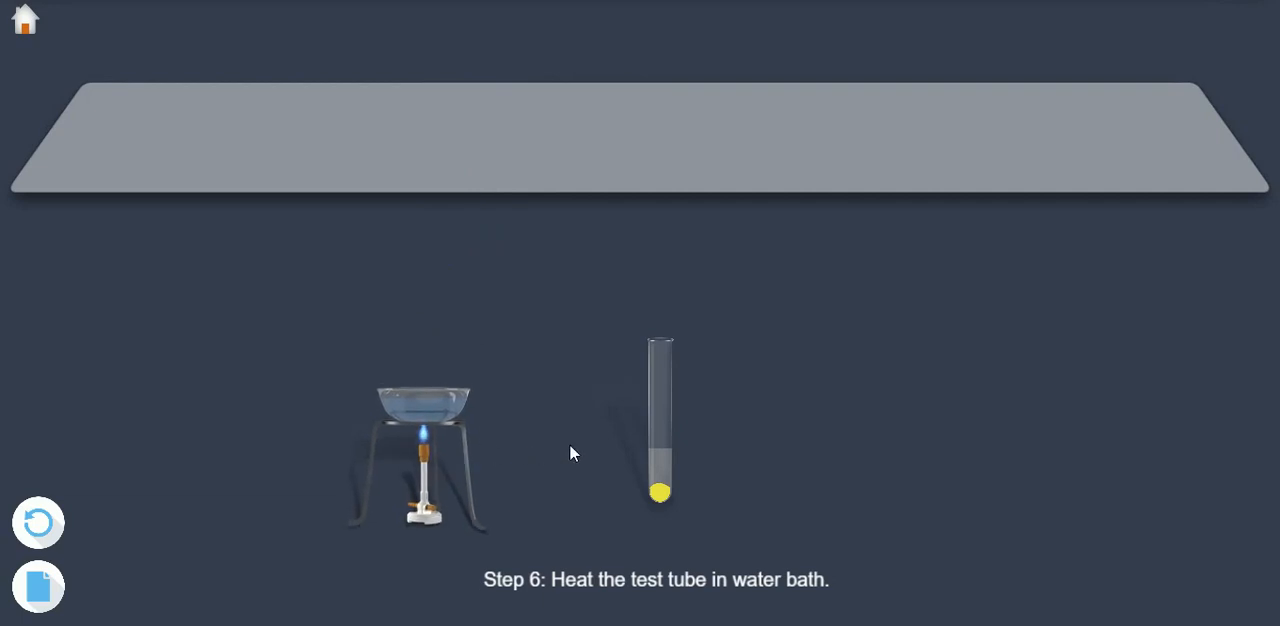
Heat the test tube in the water bath until it turns pink, completing the test.
left_click_drag(660, 420, 420, 400)
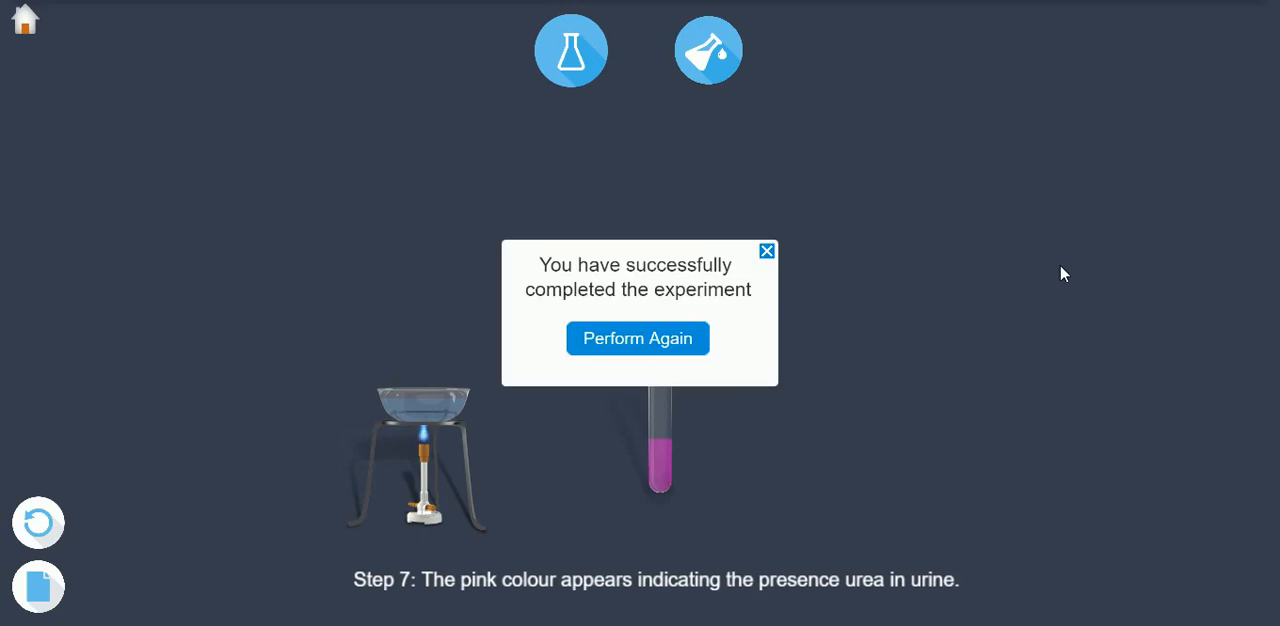
mouse_move(810, 406)
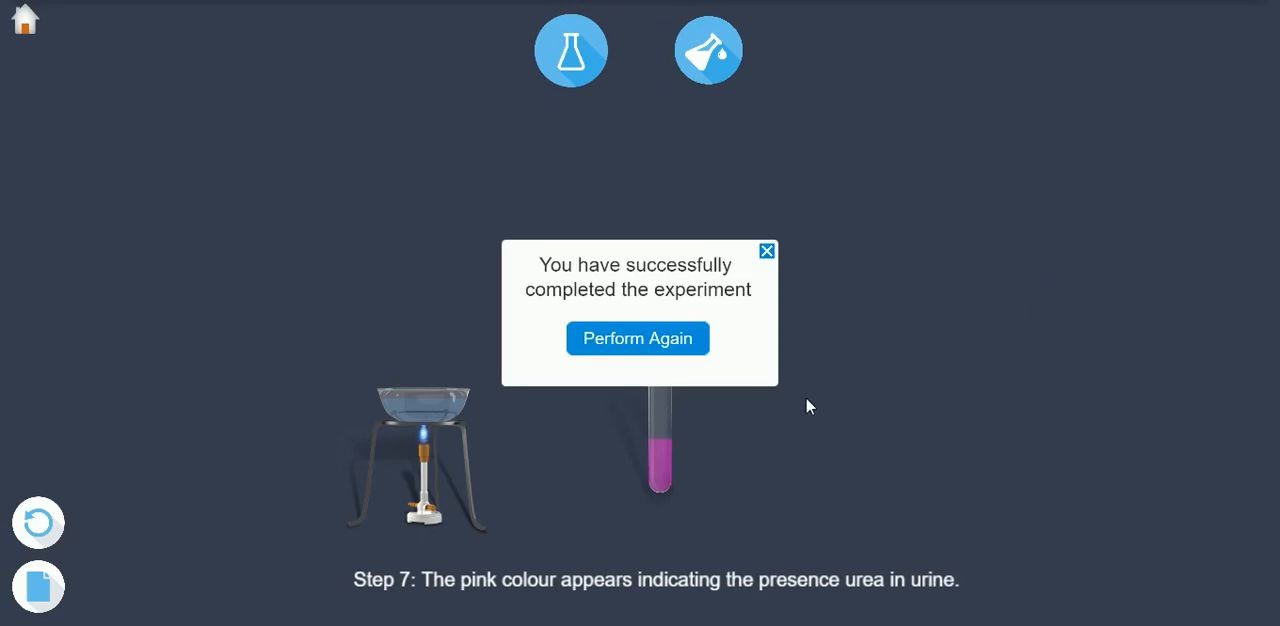